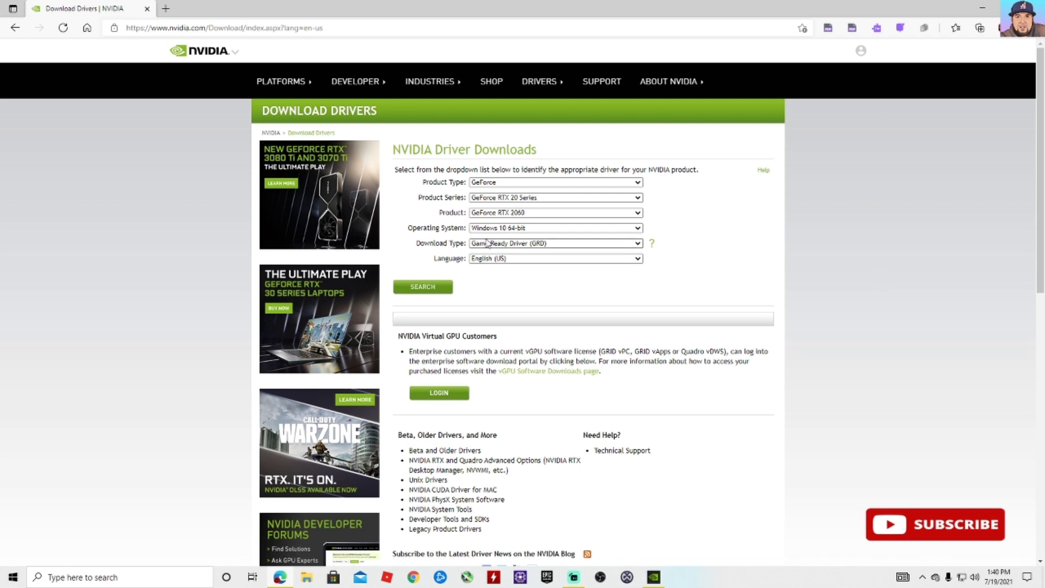
pyautogui.moveTo(534, 285)
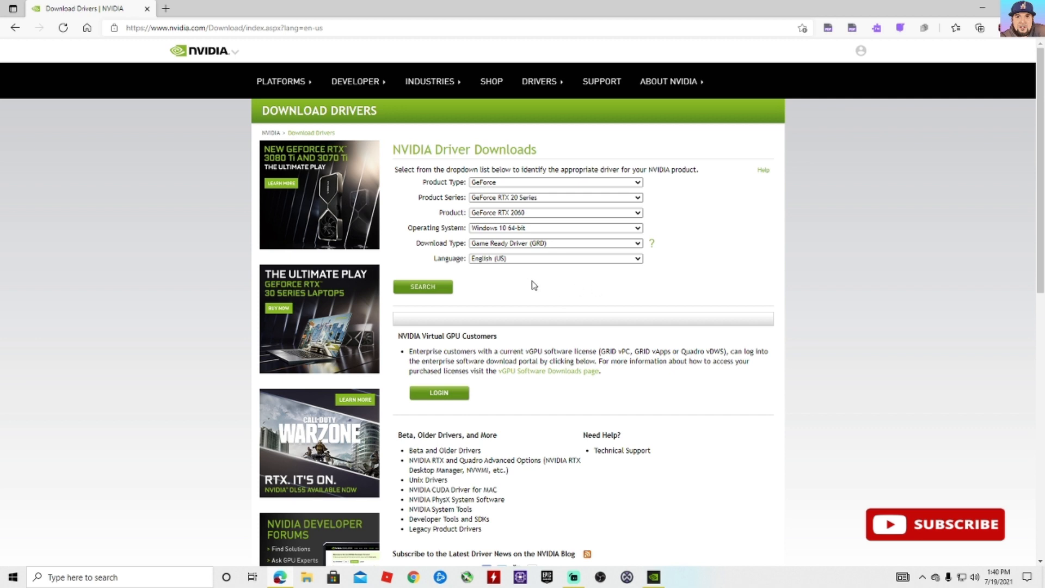
pyautogui.moveTo(307, 219)
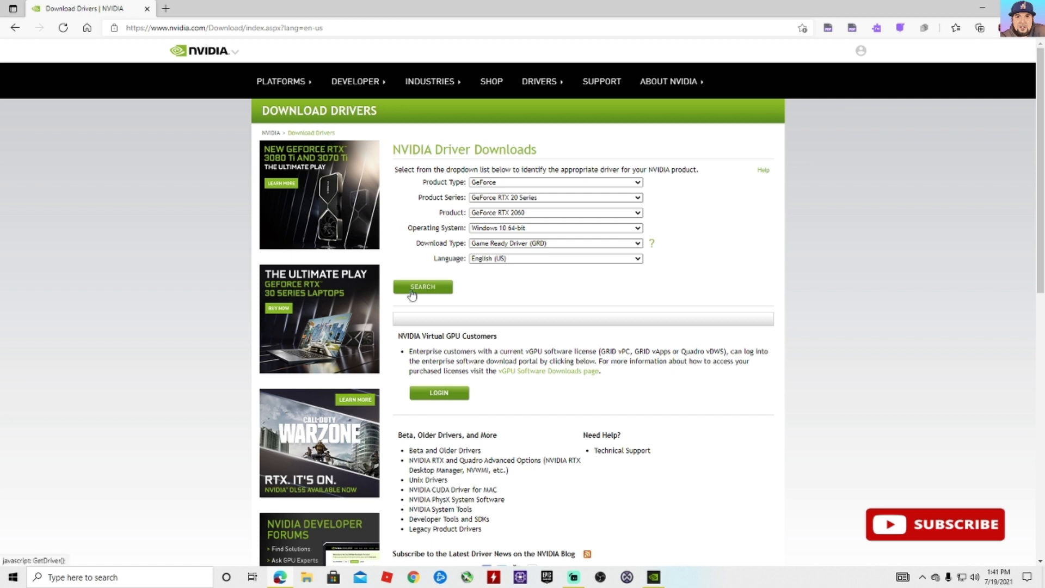
pyautogui.moveTo(175, 237)
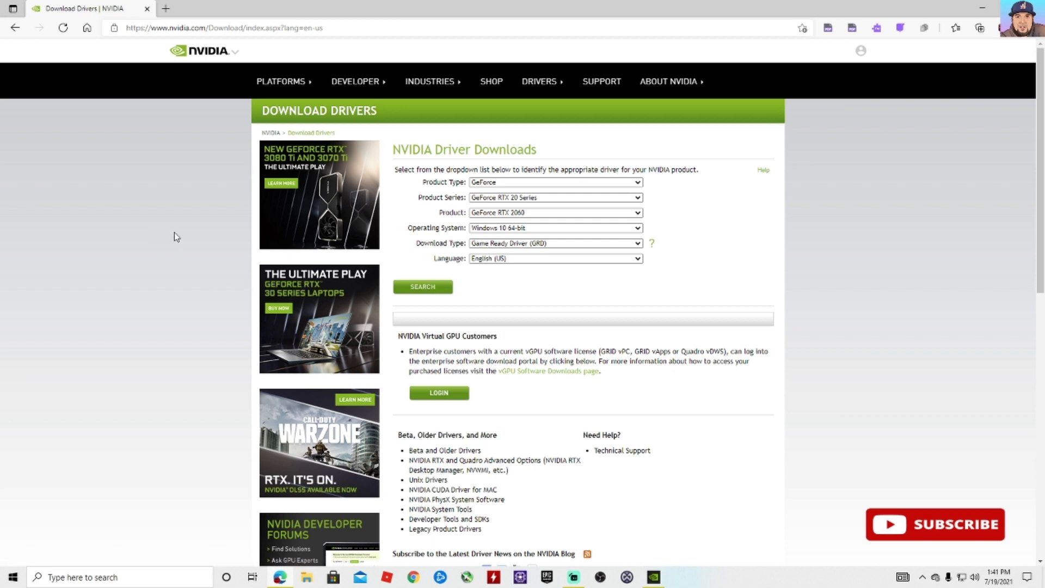
pyautogui.moveTo(554, 197)
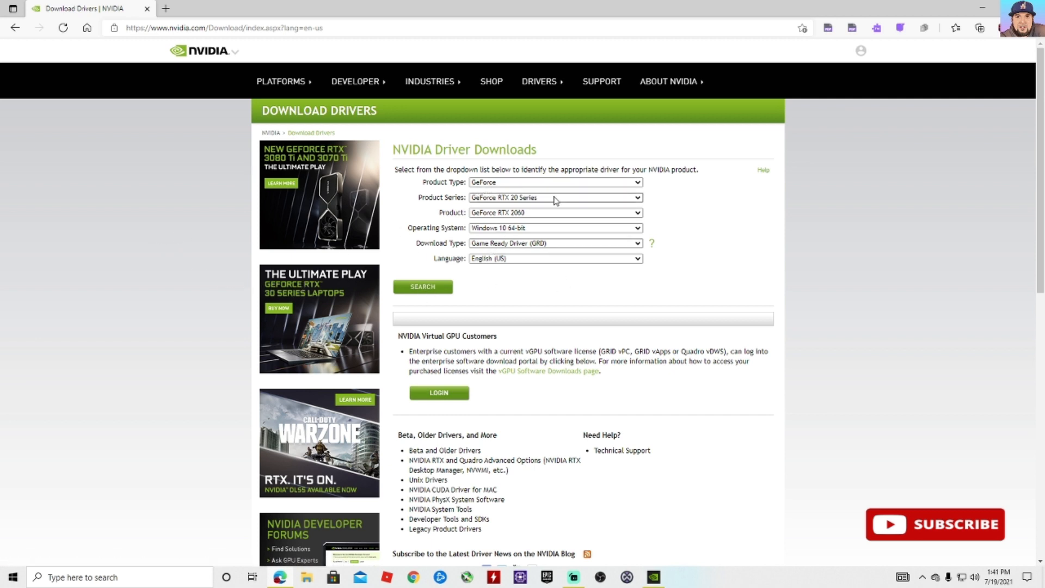
pyautogui.moveTo(510, 194)
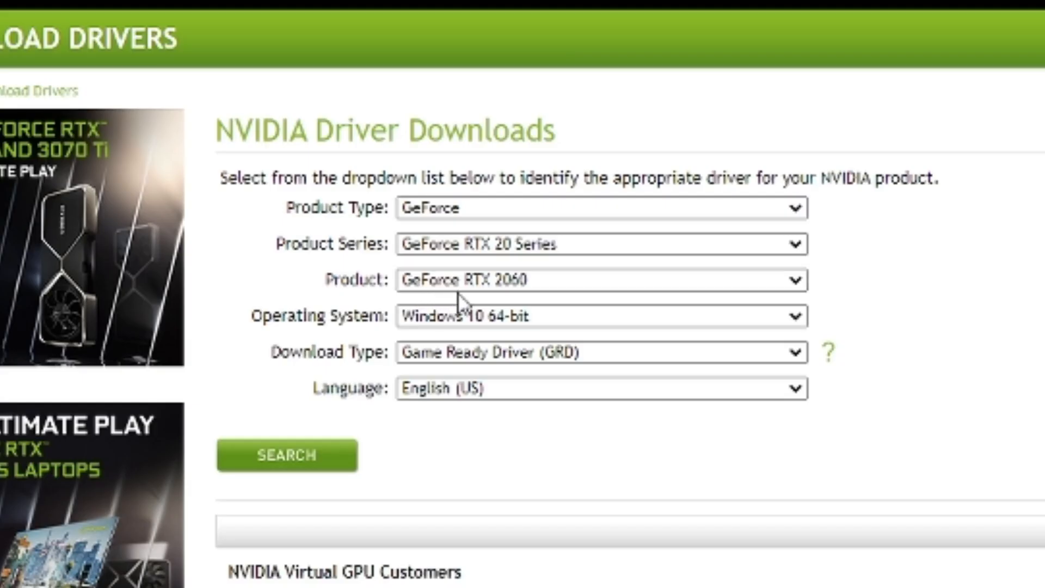
pyautogui.moveTo(428, 332)
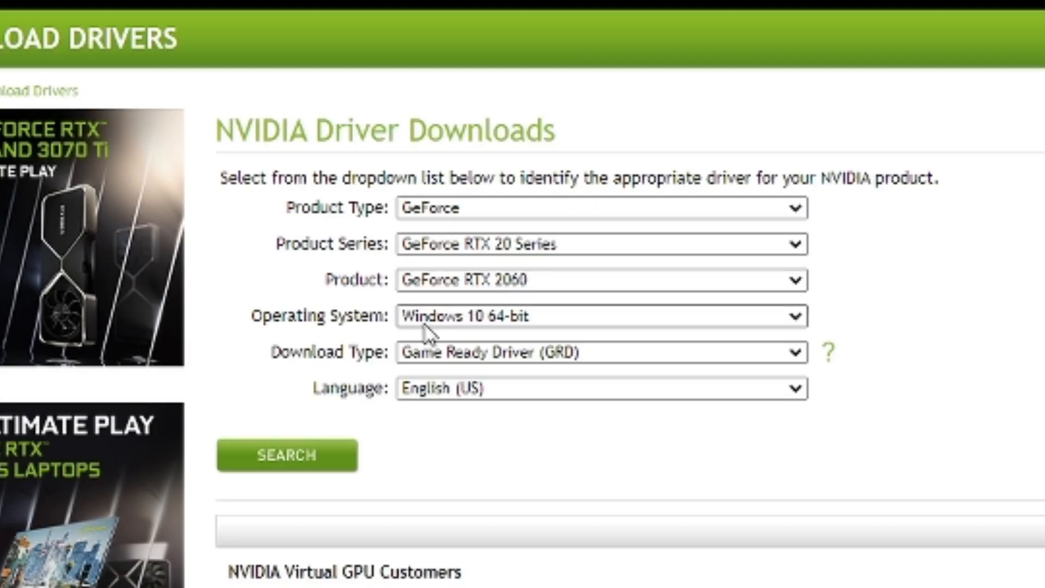
pyautogui.moveTo(520, 365)
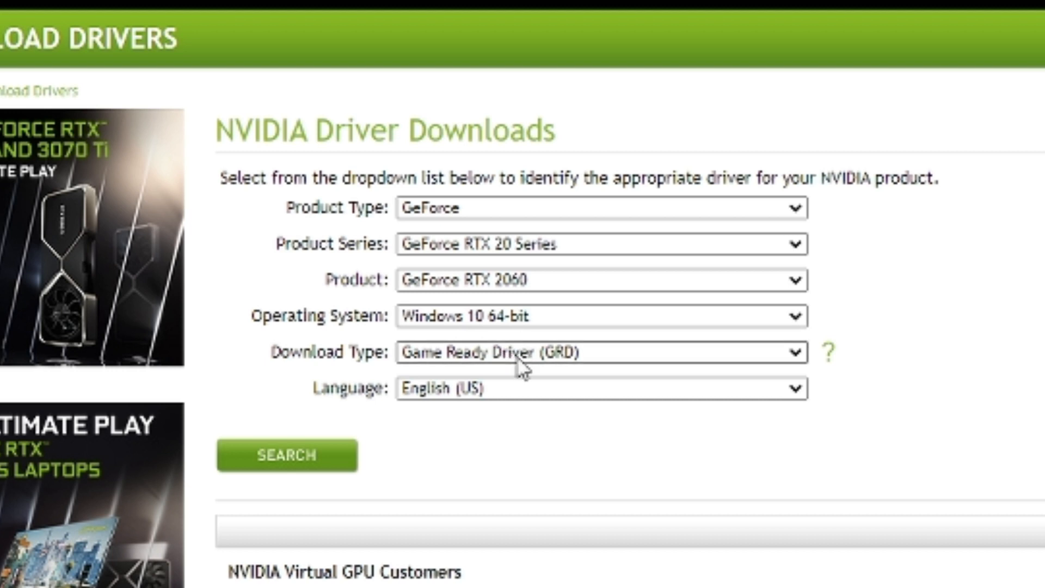
pyautogui.moveTo(526, 383)
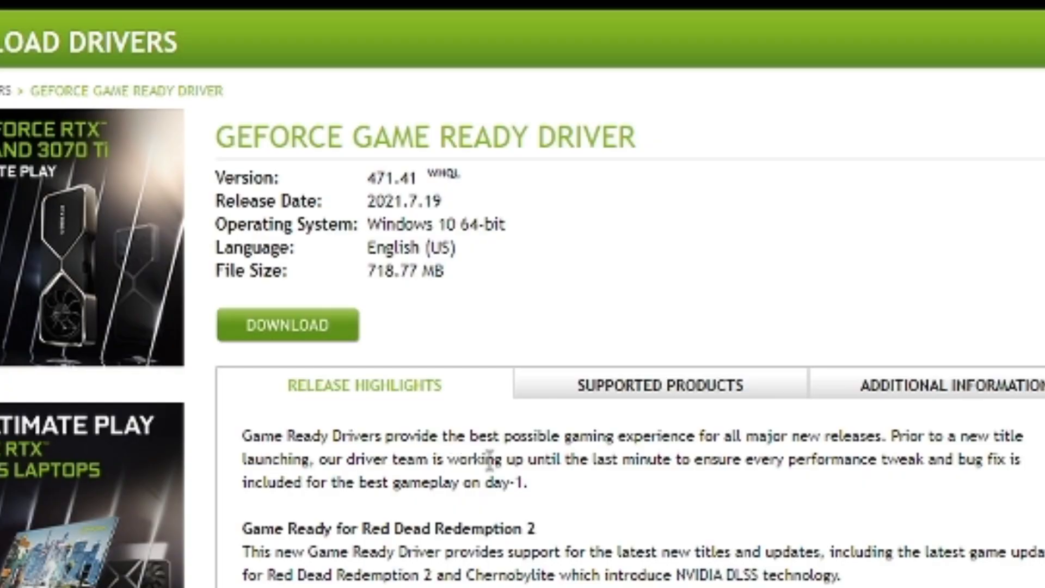
pyautogui.moveTo(284, 271)
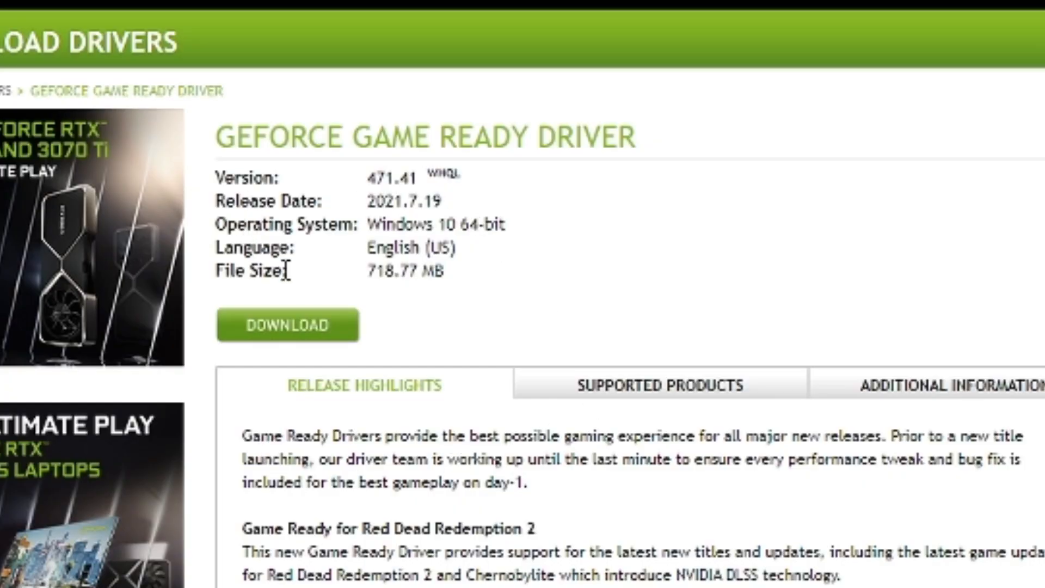
pyautogui.moveTo(376, 203)
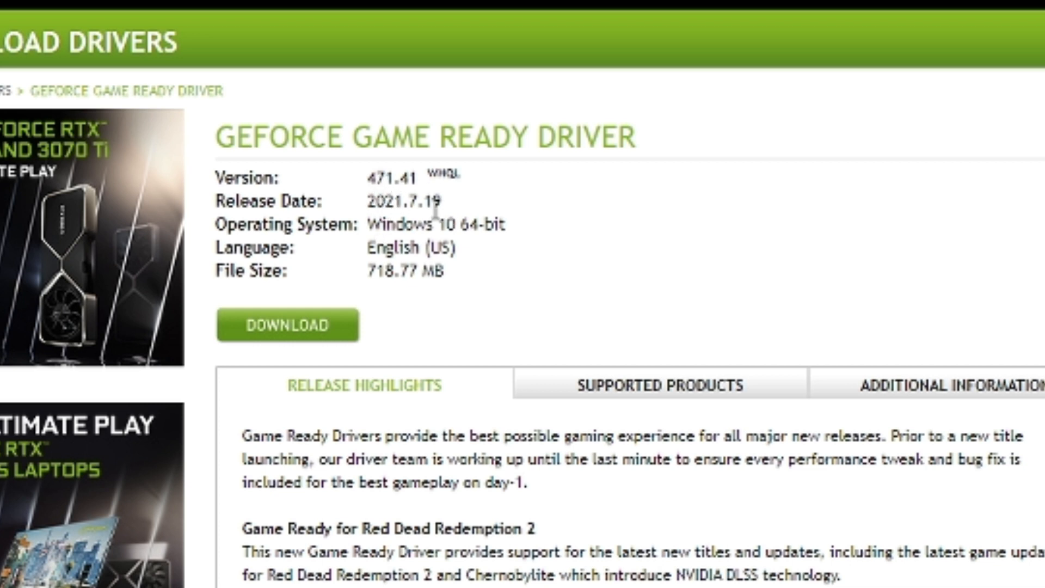
pyautogui.moveTo(507, 487)
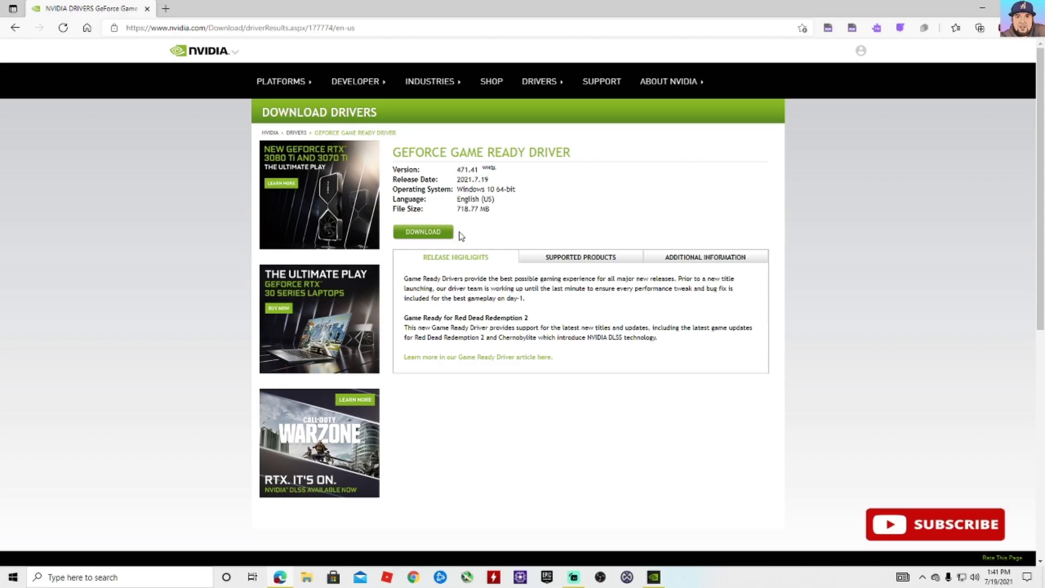
pyautogui.moveTo(403, 221)
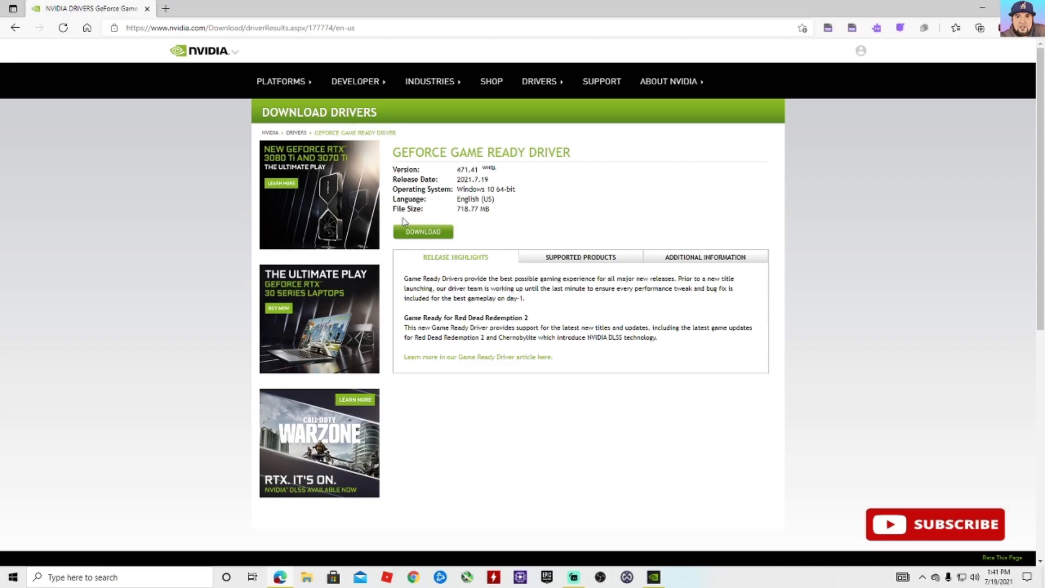
pyautogui.moveTo(484, 225)
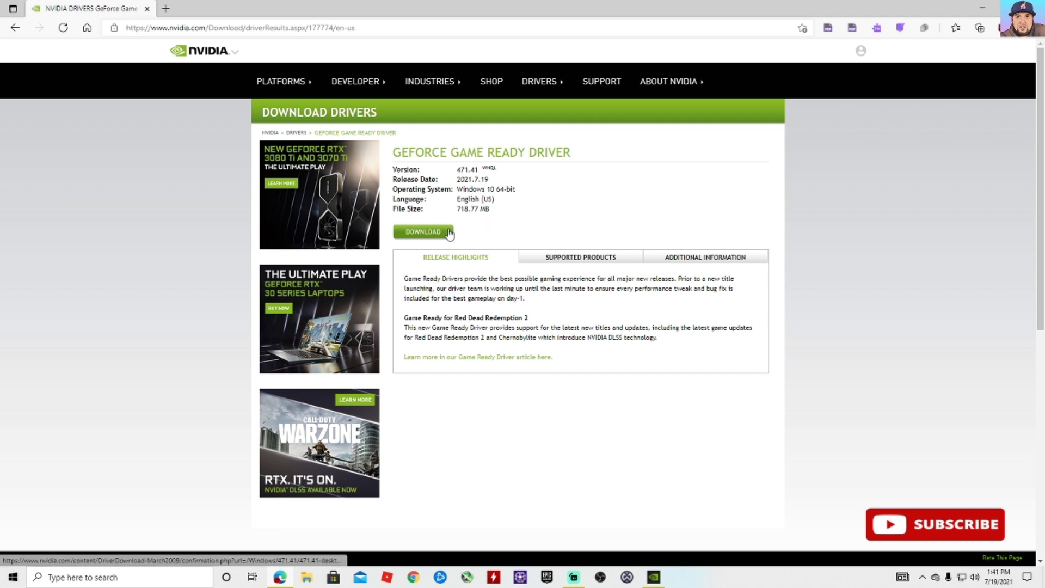
pyautogui.moveTo(427, 230)
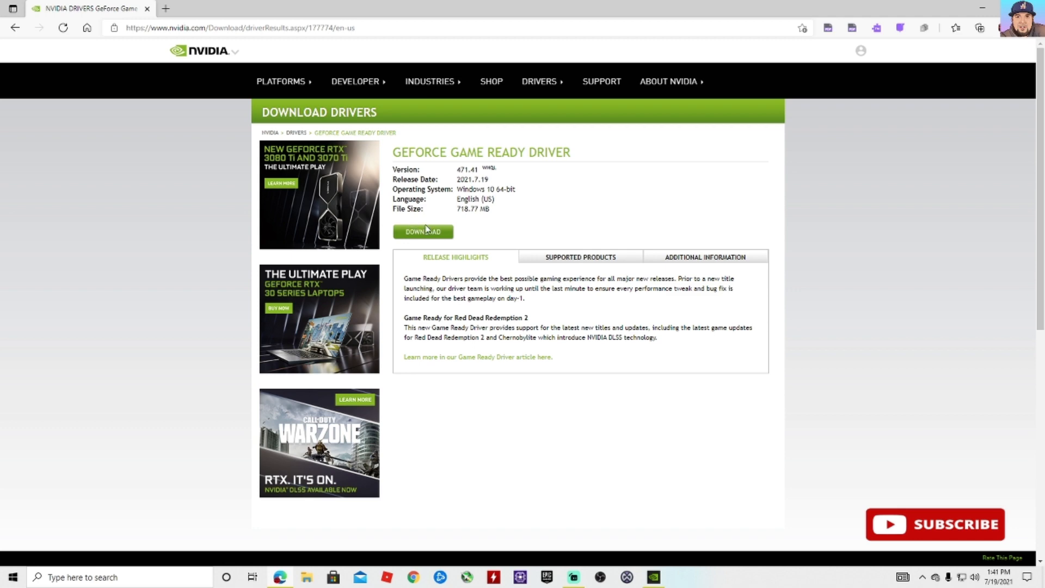
# Switch to GeForce Experience and view its Drivers list showing Game Ready Driver 471.41.
pyautogui.click(997, 8)
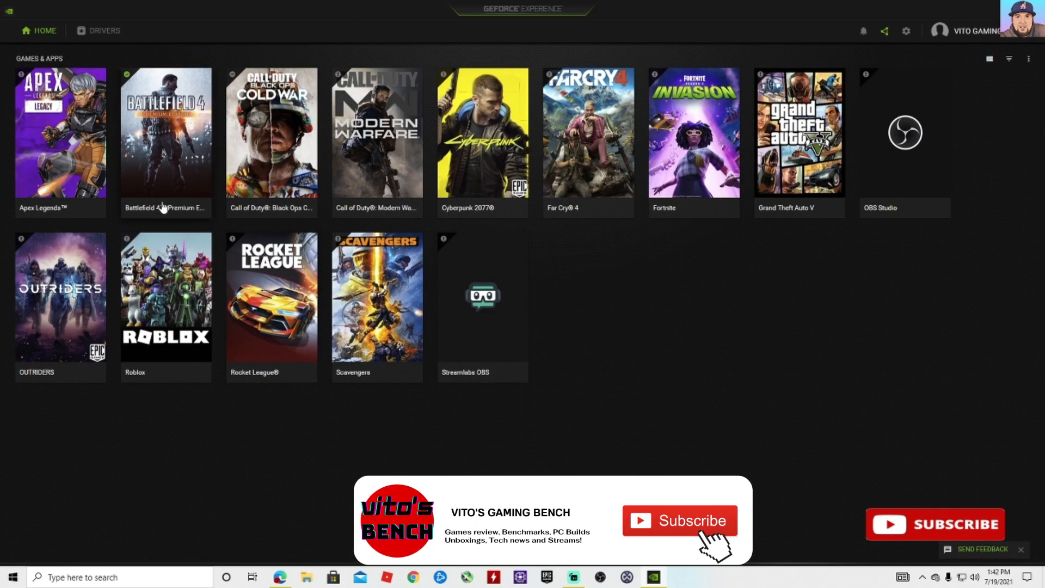
pyautogui.click(103, 30)
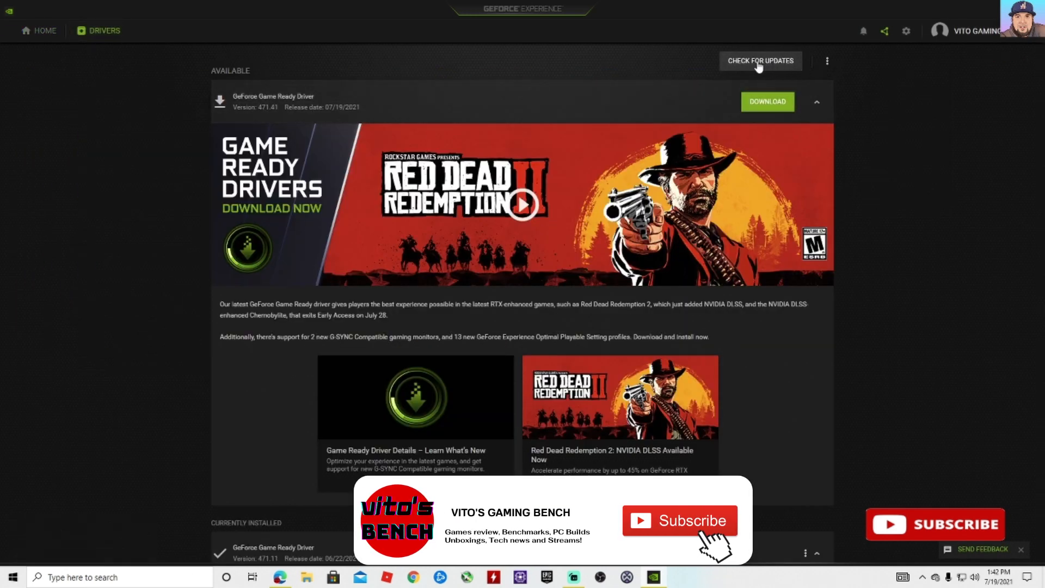
pyautogui.moveTo(256, 113)
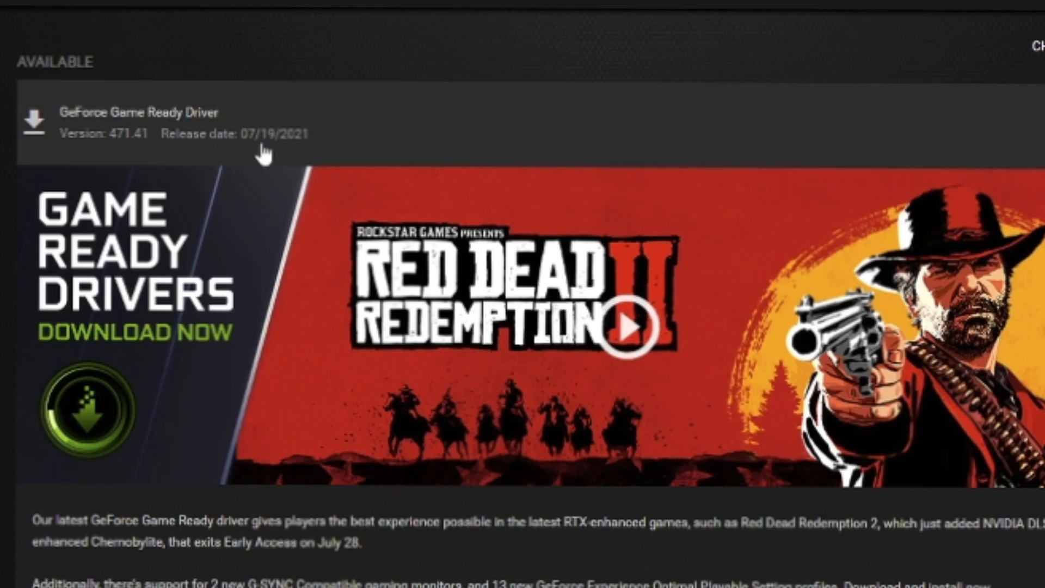
pyautogui.moveTo(296, 160)
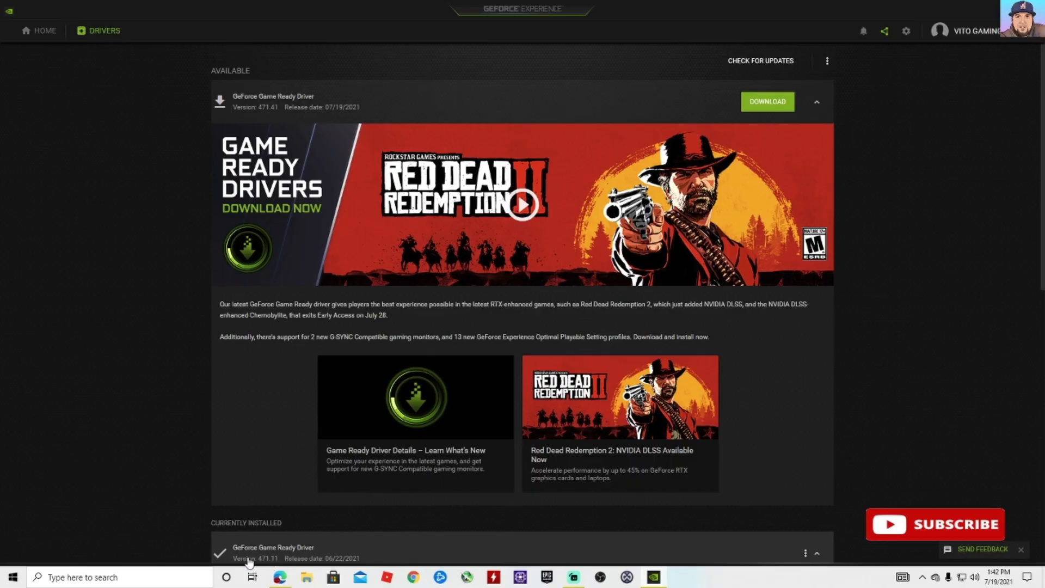
pyautogui.moveTo(273, 568)
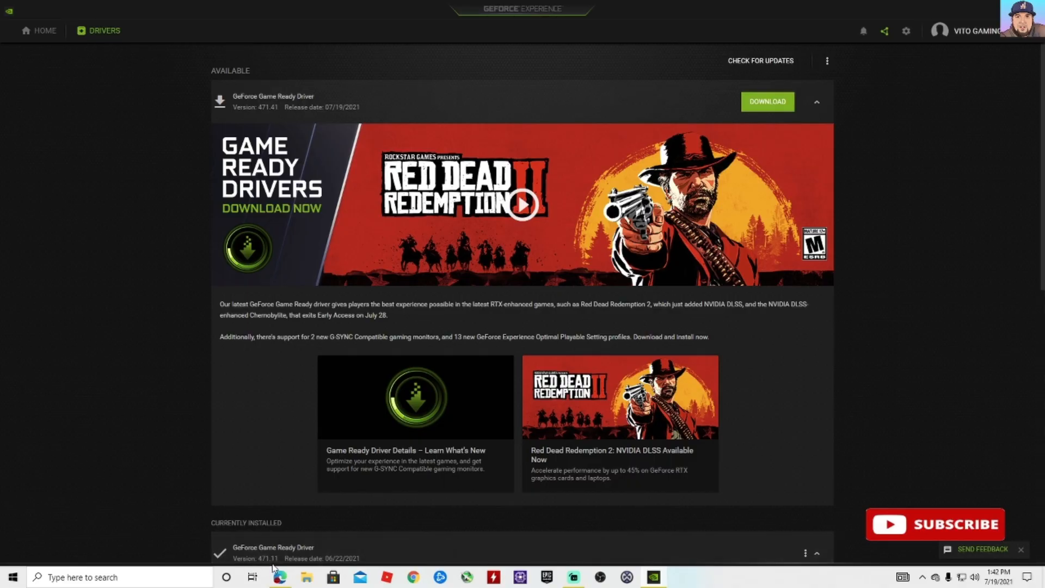
pyautogui.moveTo(335, 567)
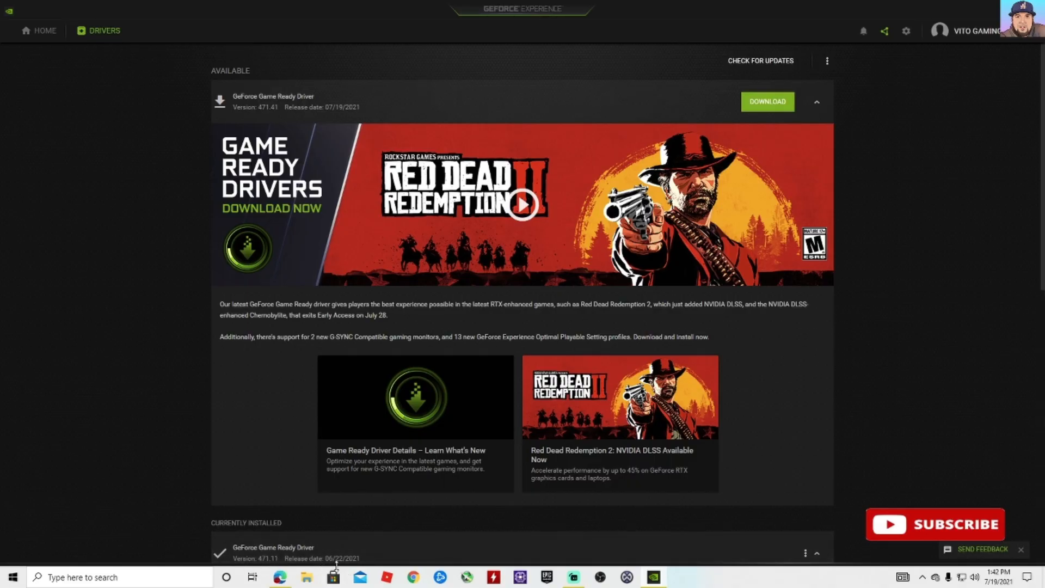
pyautogui.moveTo(358, 567)
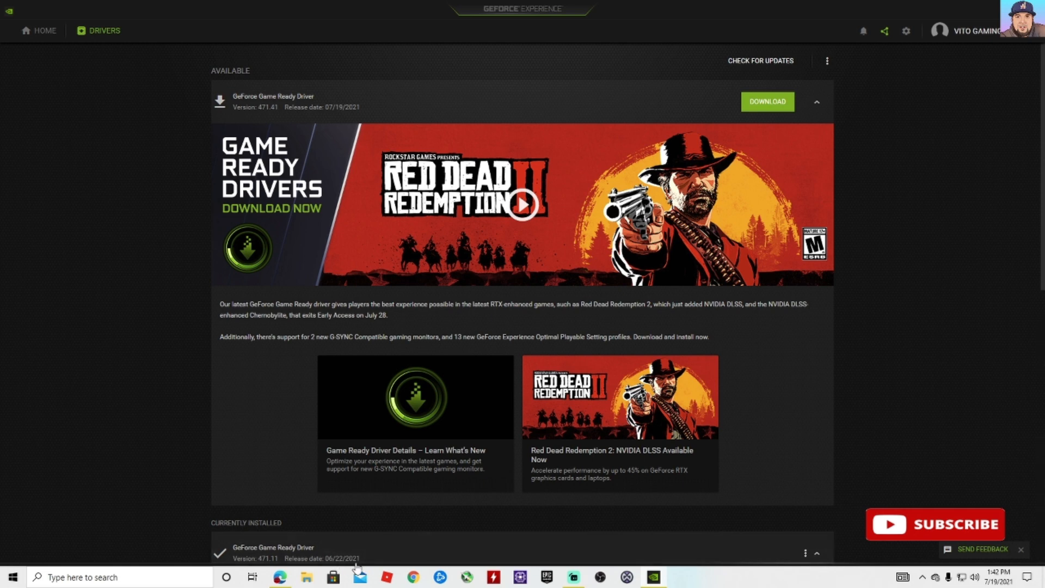
pyautogui.moveTo(397, 559)
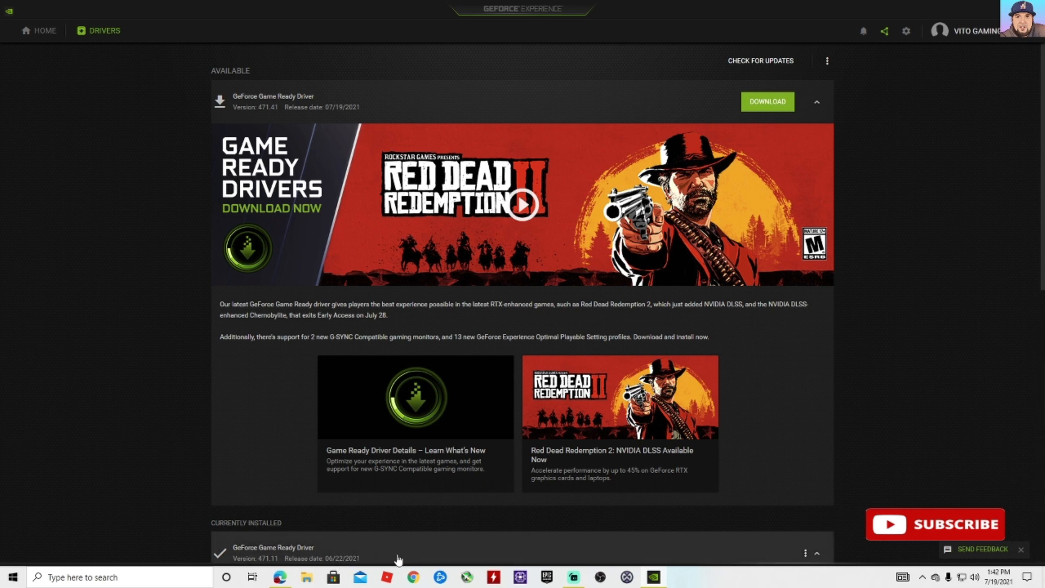
pyautogui.moveTo(242, 551)
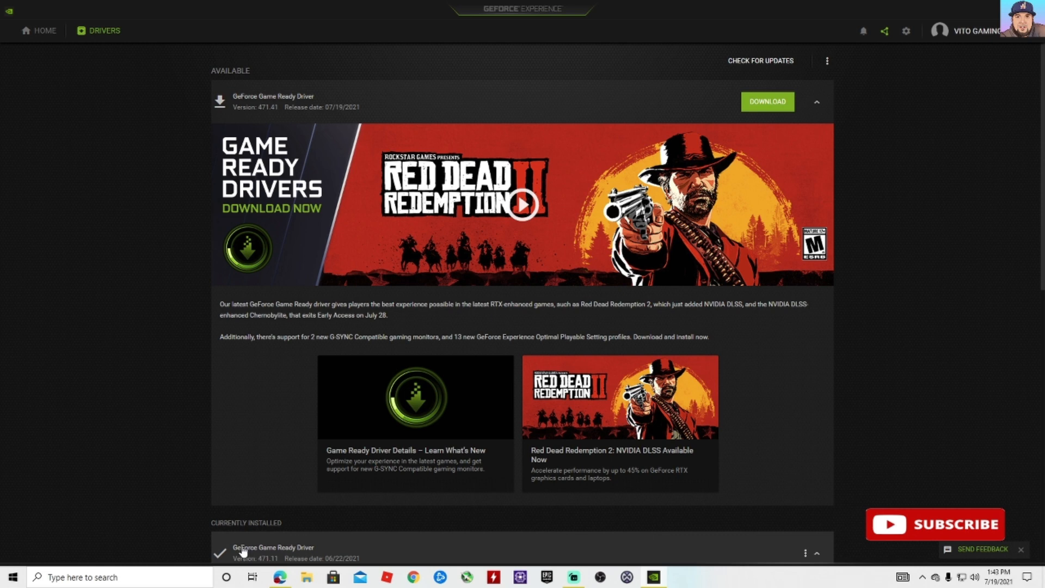
pyautogui.moveTo(259, 116)
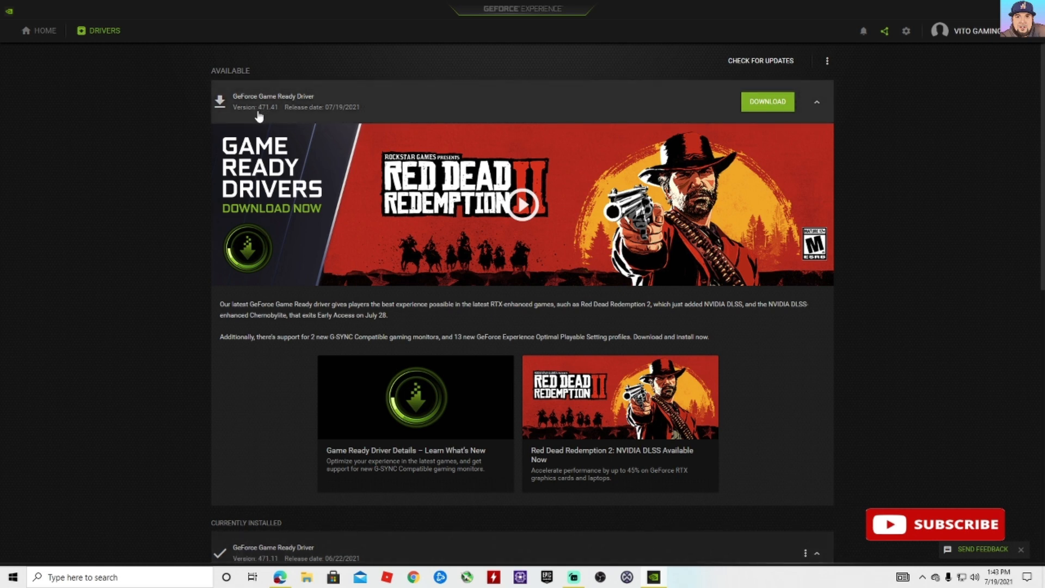
pyautogui.moveTo(313, 148)
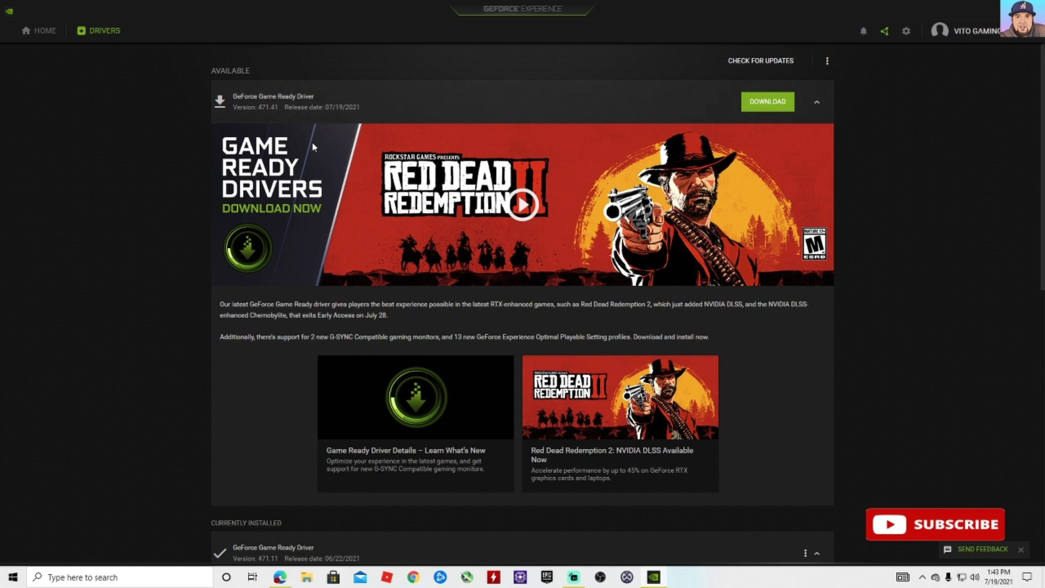
pyautogui.moveTo(154, 294)
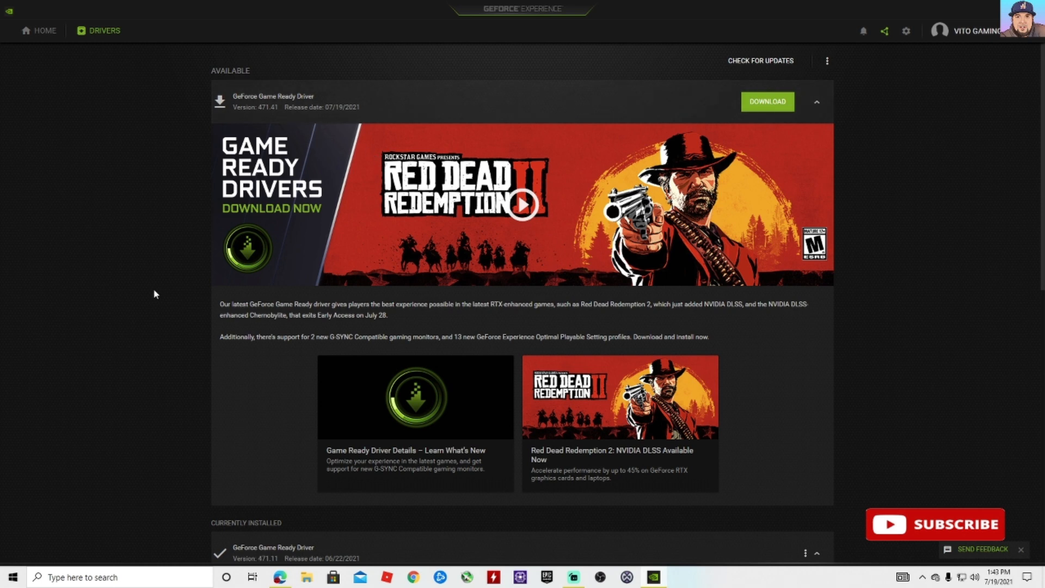
pyautogui.moveTo(510, 107)
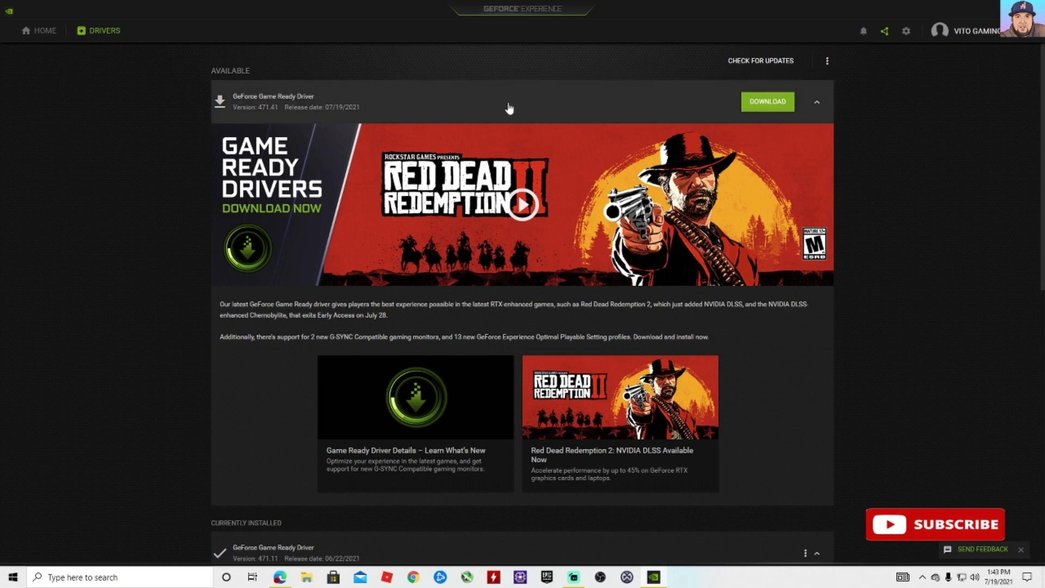
pyautogui.moveTo(607, 314)
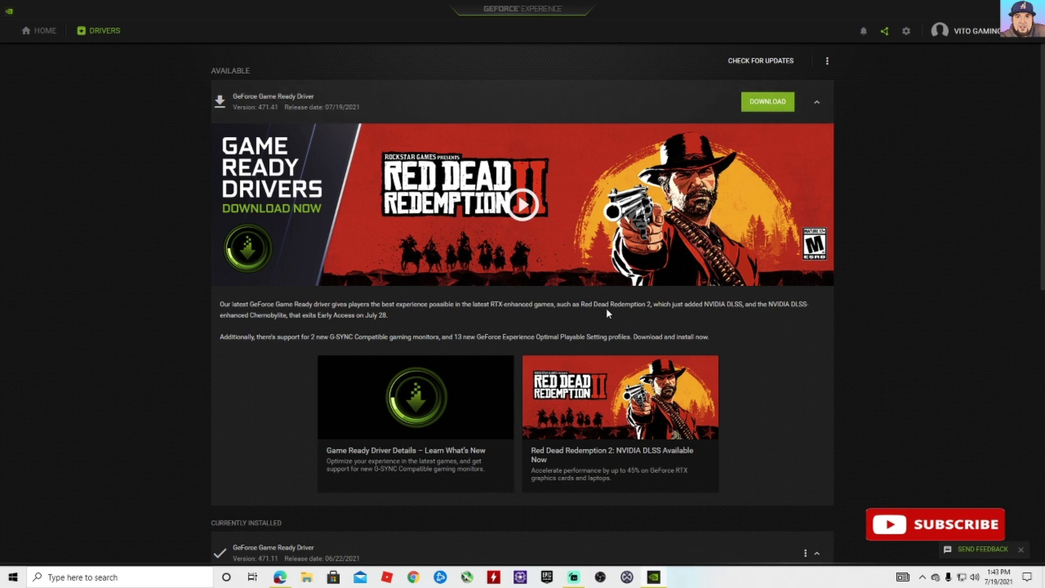
pyautogui.moveTo(507, 295)
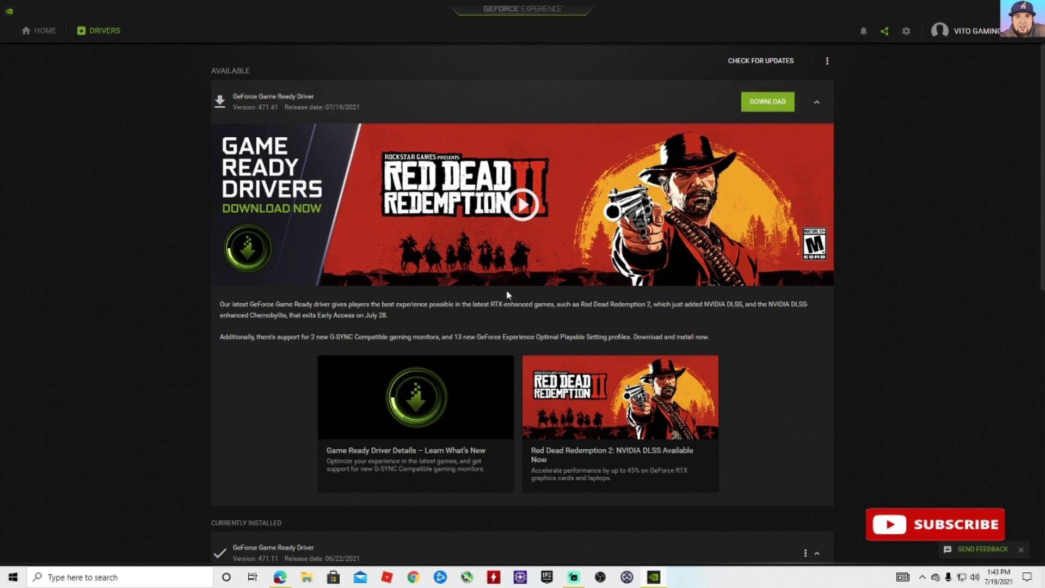
pyautogui.moveTo(360, 287)
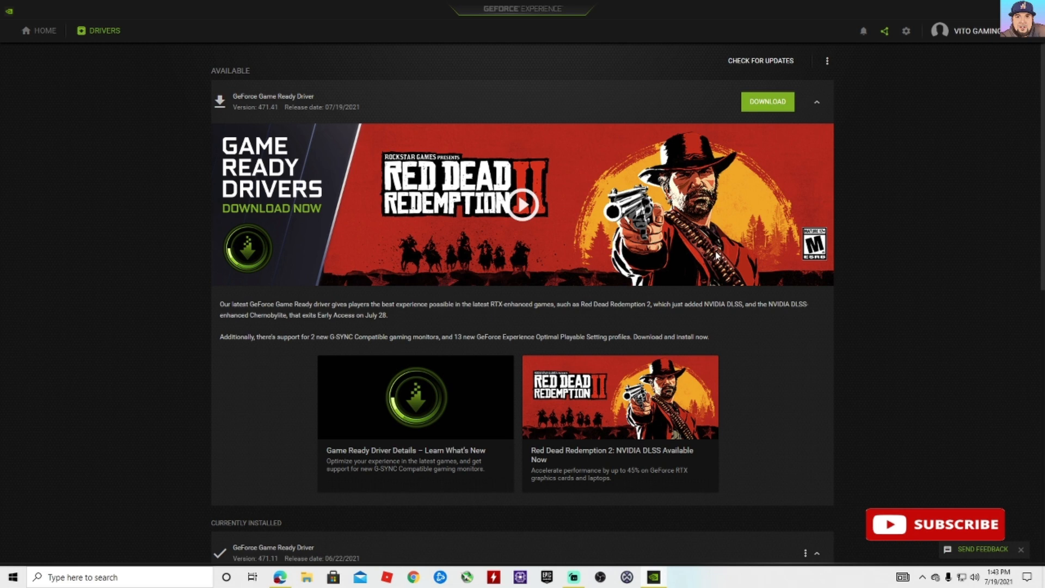
pyautogui.moveTo(772, 374)
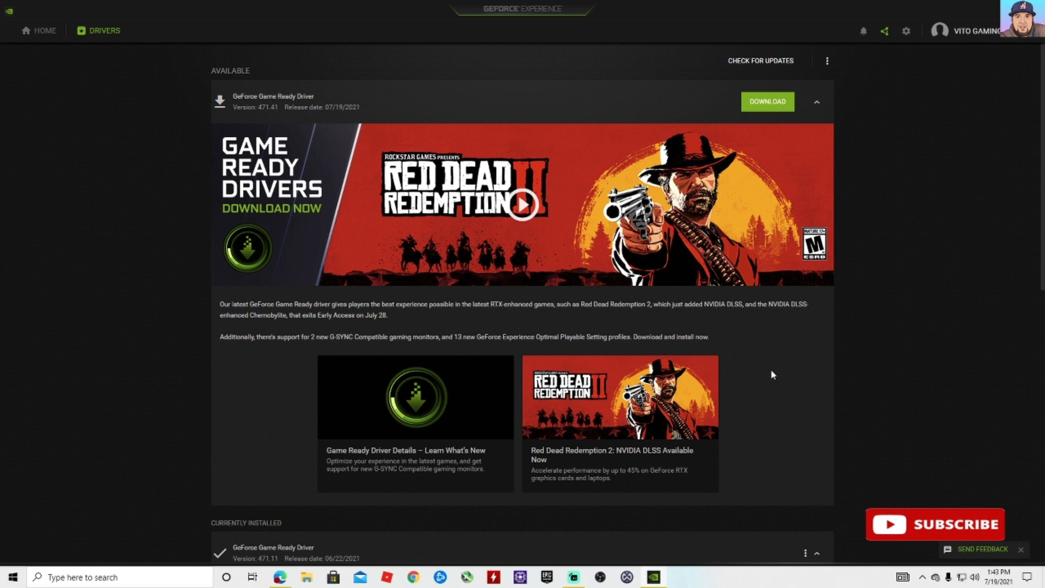
pyautogui.moveTo(550, 101)
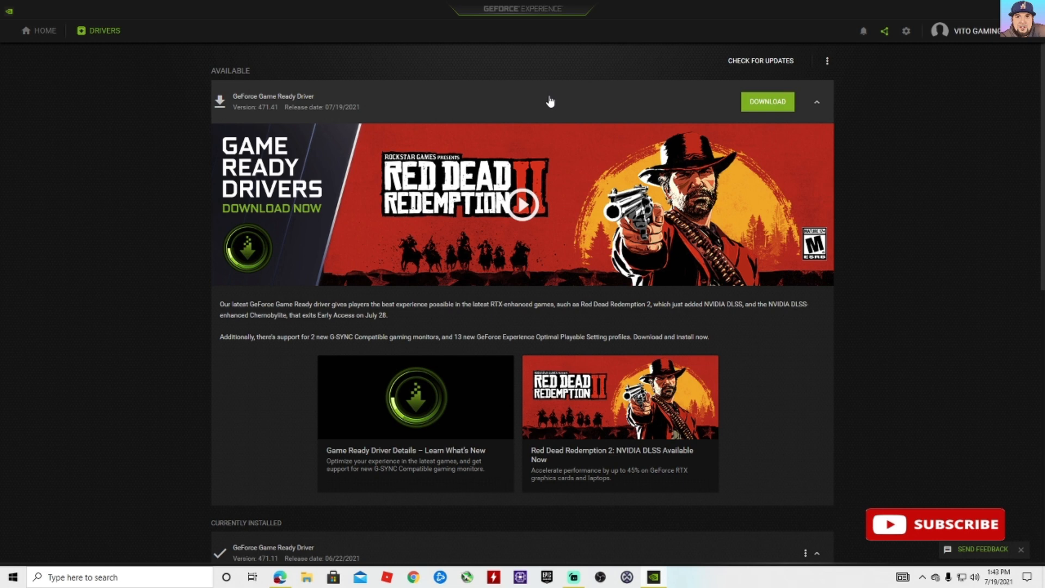
pyautogui.moveTo(415, 72)
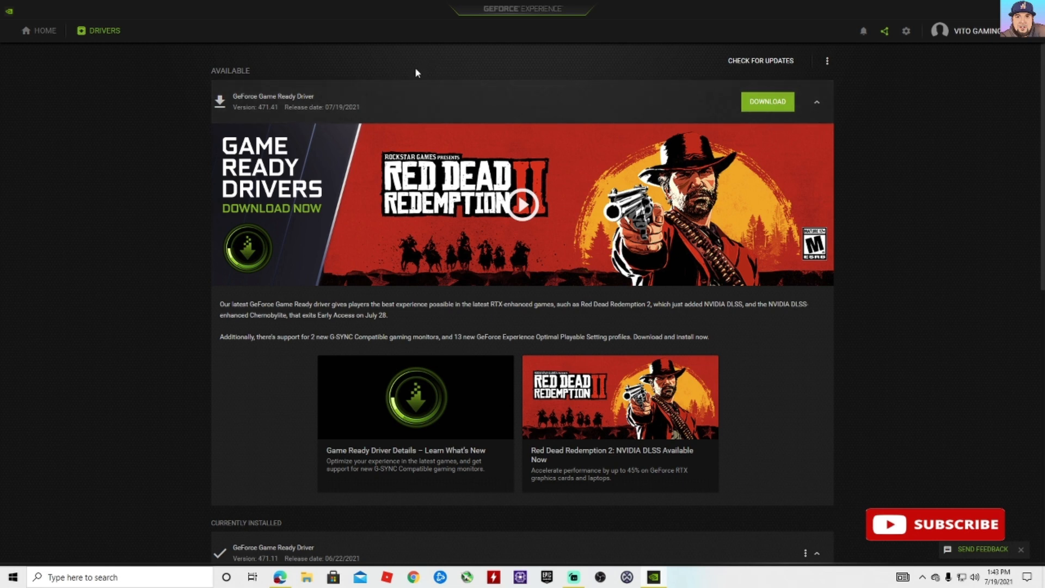
pyautogui.moveTo(530, 151)
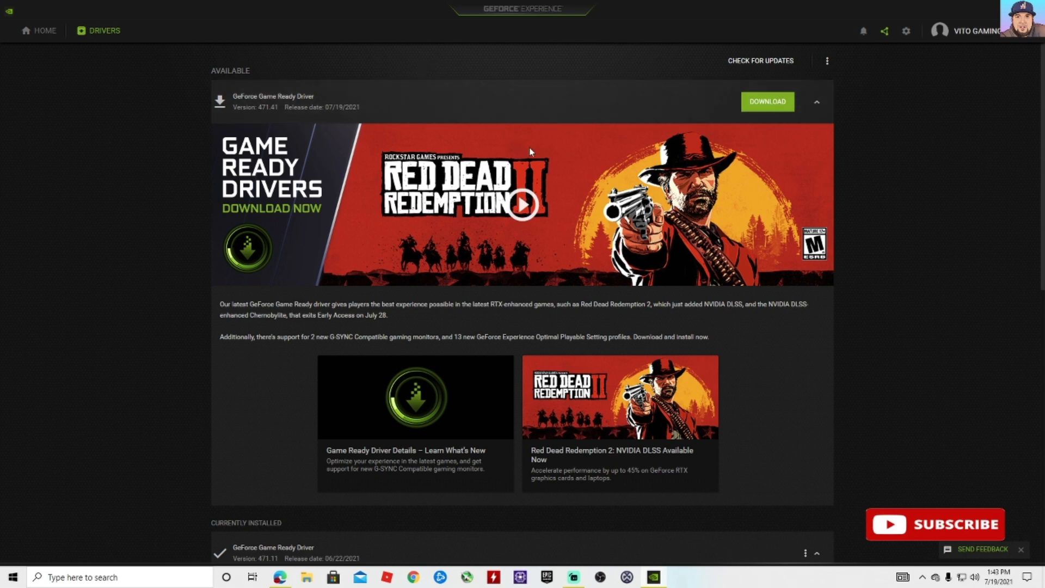